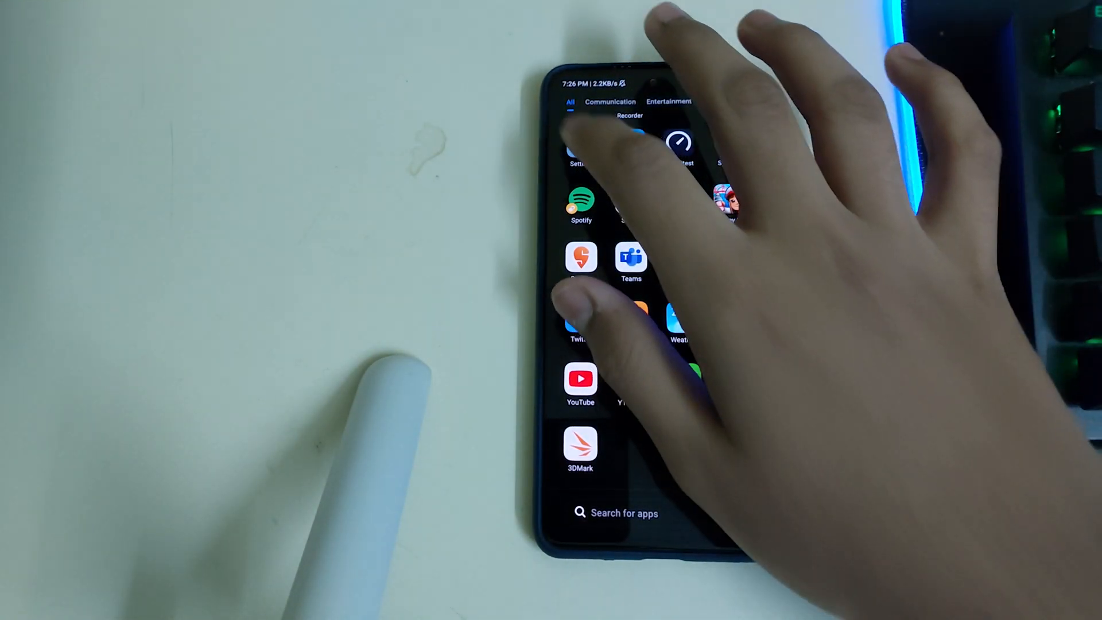
# Check About phone for the current MIUI Global 13.0.6 and Android version, then go back.
pyautogui.click(579, 161)
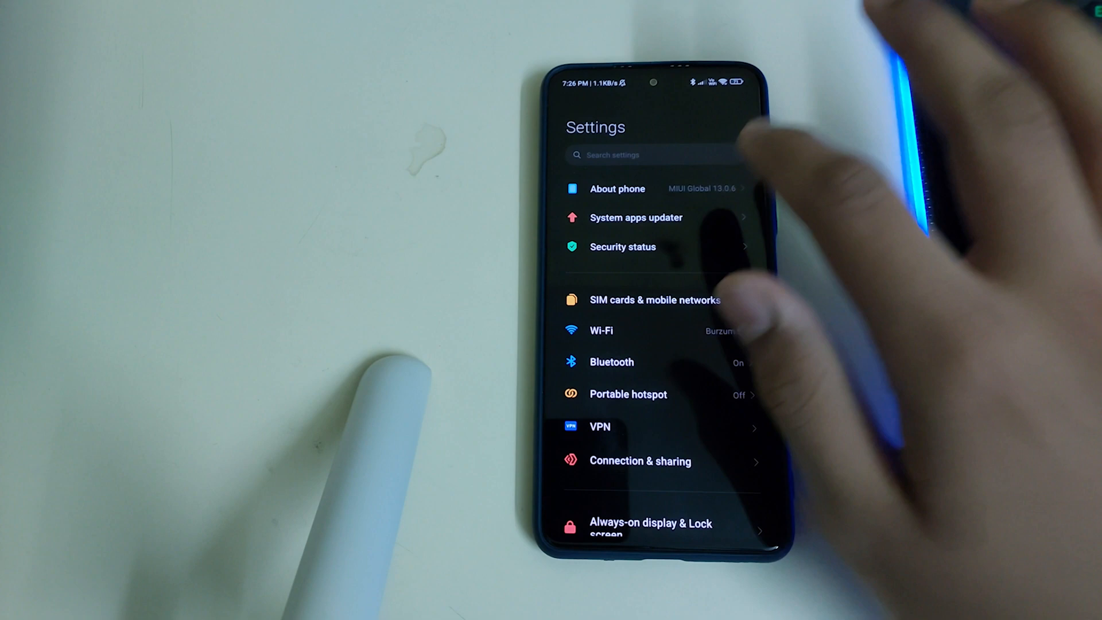
pyautogui.click(617, 188)
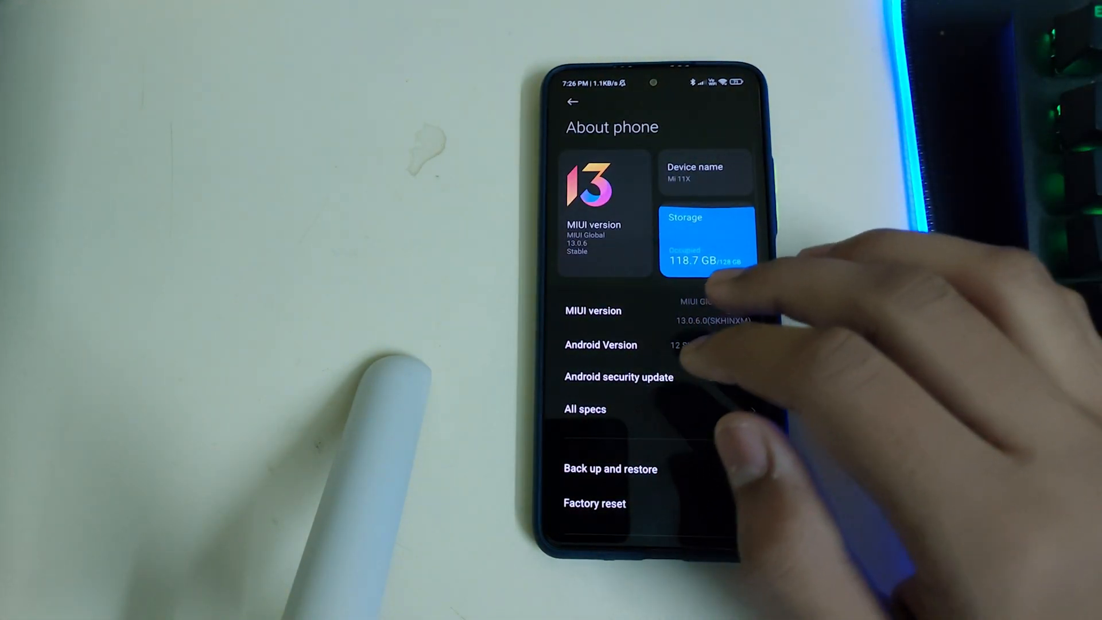
pyautogui.click(573, 101)
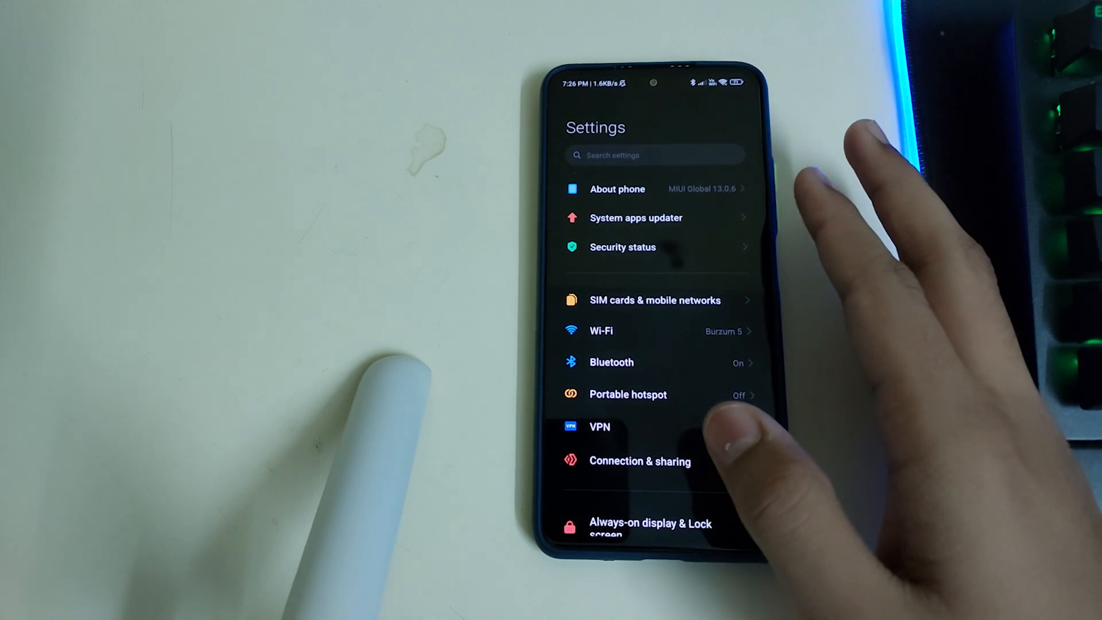
# Browse further down the main settings list.
pyautogui.scroll(-3)
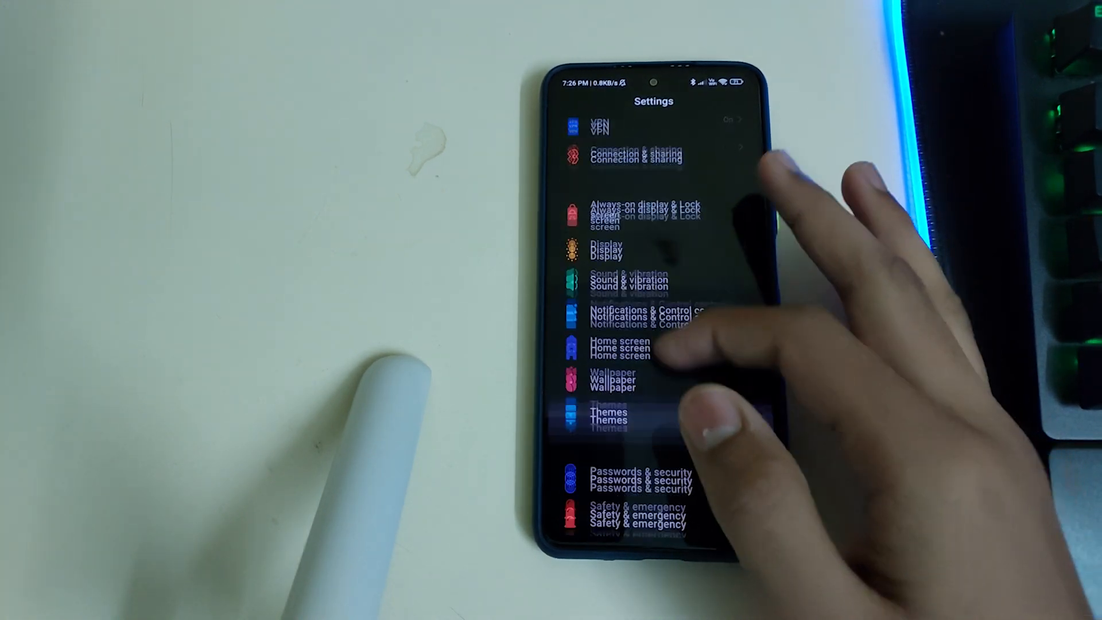
pyautogui.click(626, 482)
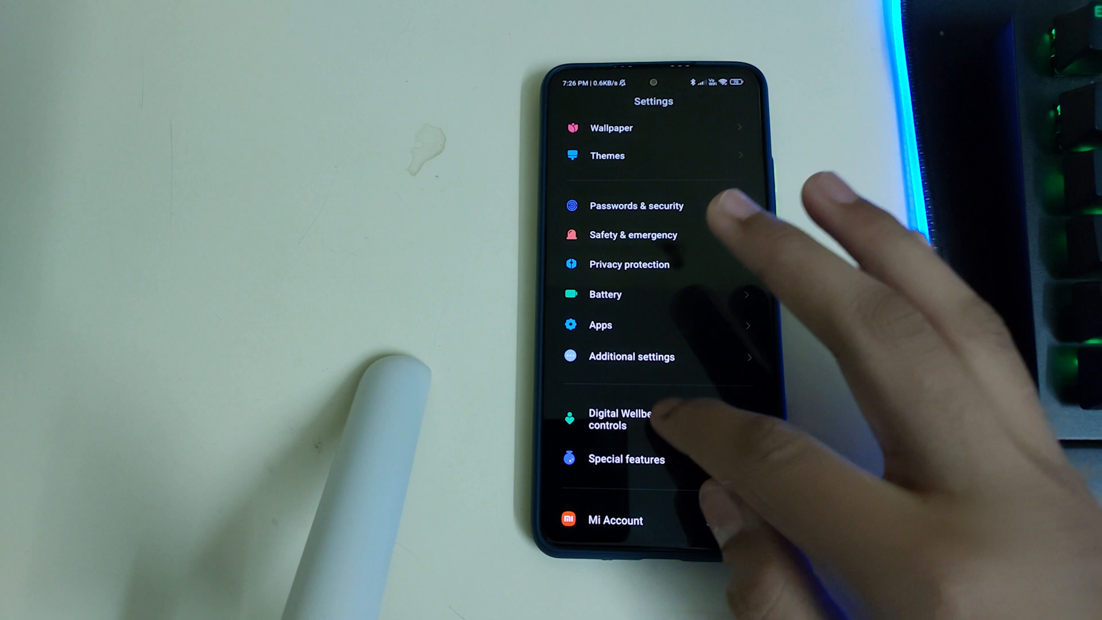
pyautogui.scroll(-3)
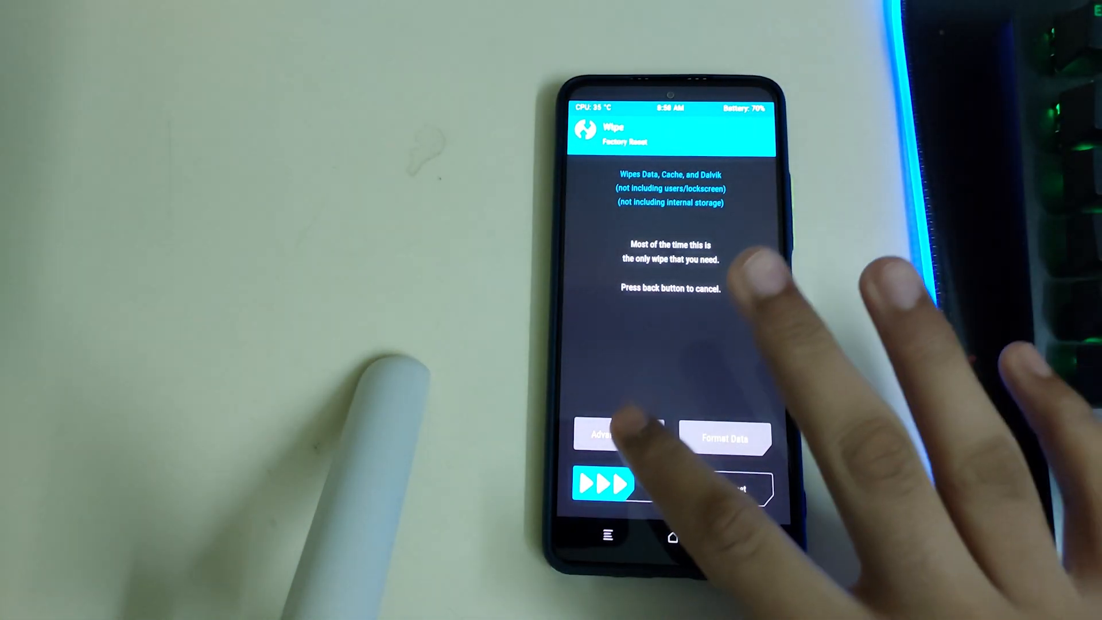
# Wipe the selected cache partitions via Advanced Wipe.
pyautogui.click(611, 440)
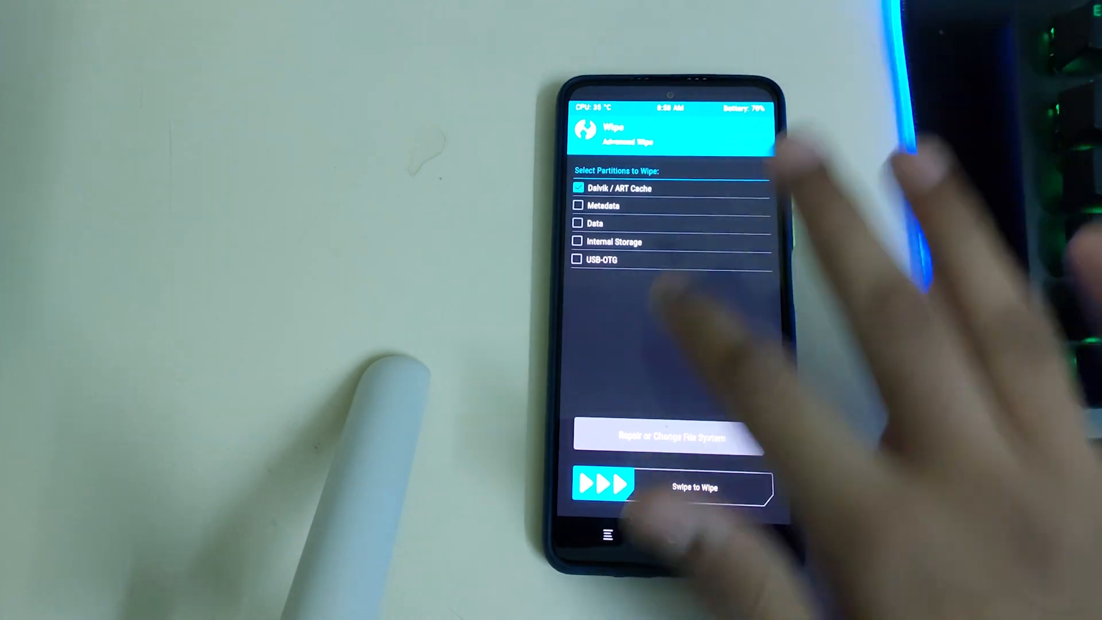
pyautogui.moveTo(605, 487); pyautogui.dragTo(738, 487)
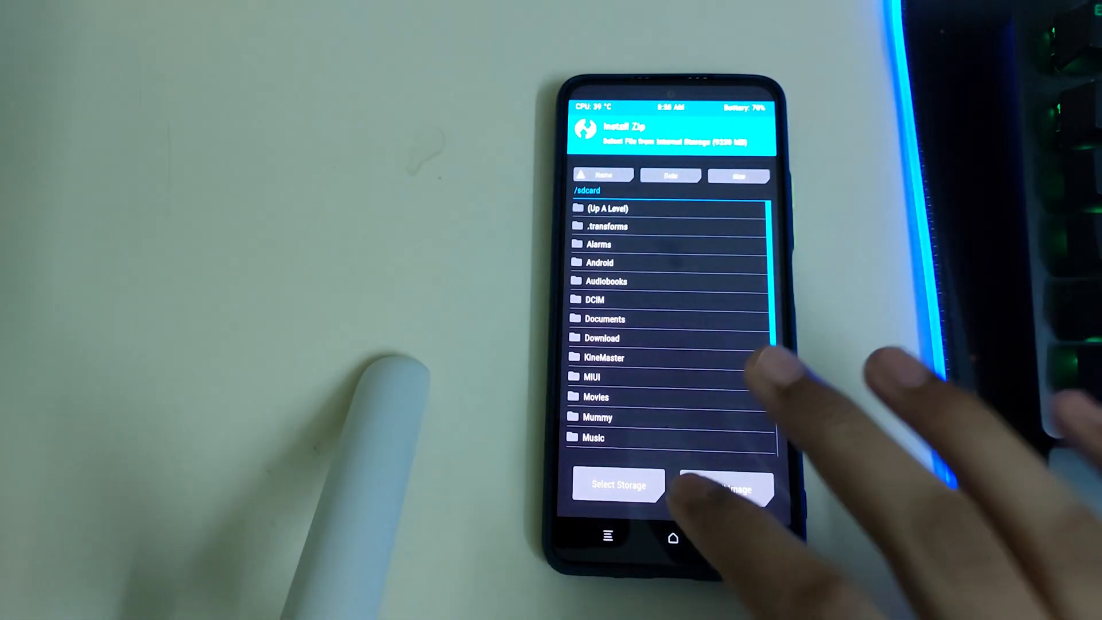
# Flash the crDroidAndroid-12.1 zip from internal storage.
pyautogui.scroll(-3)
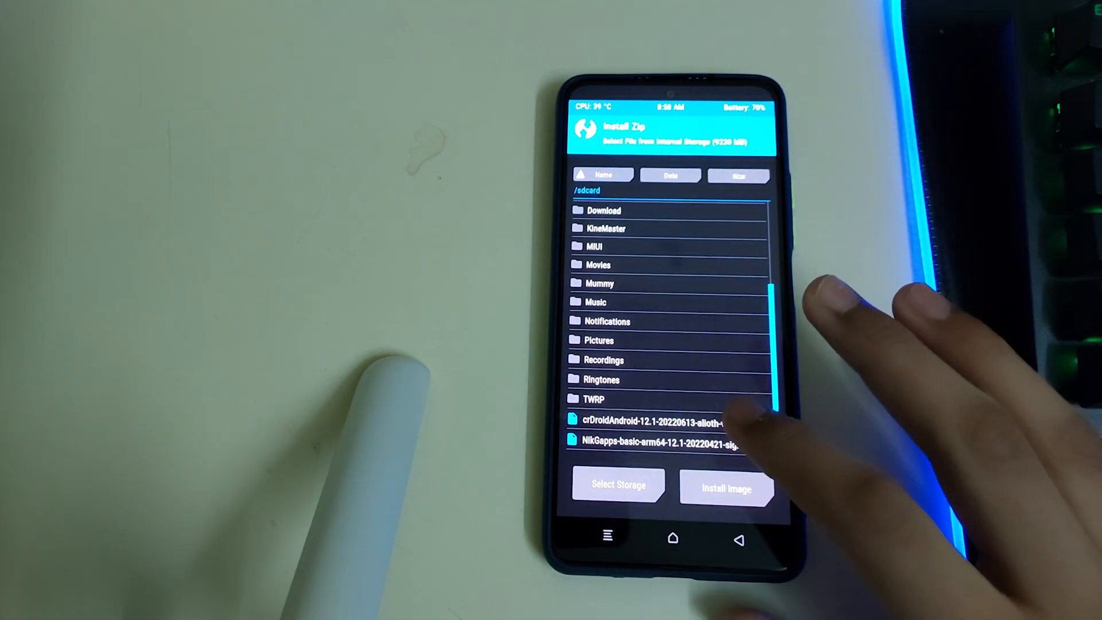
pyautogui.click(648, 420)
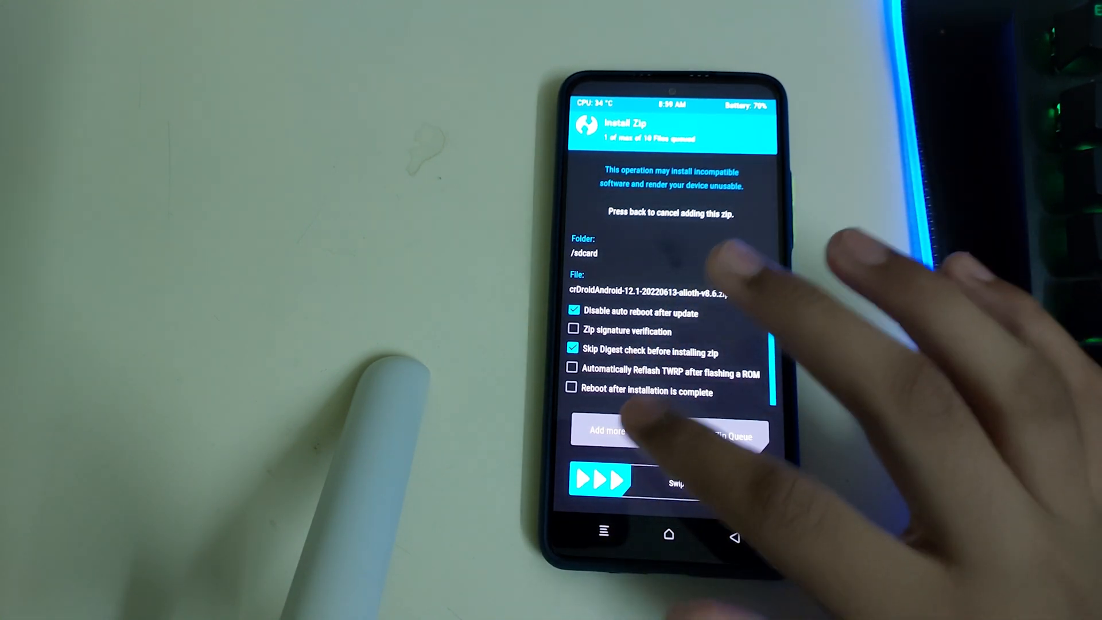
pyautogui.moveTo(601, 480); pyautogui.dragTo(738, 480)
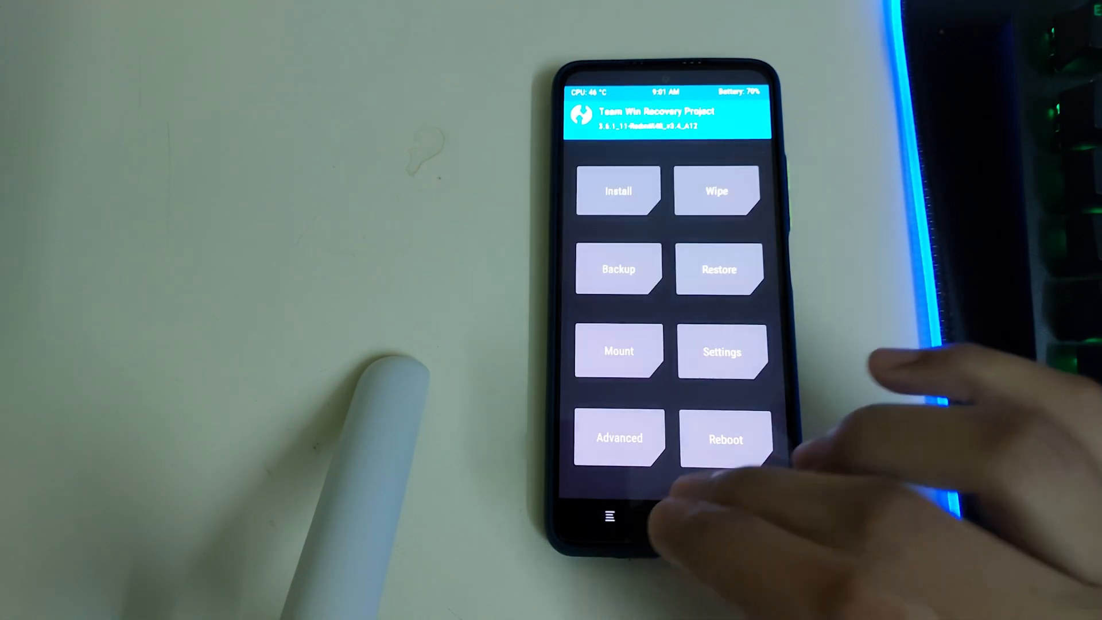
# Flash the TWRP recovery image via Install Image.
pyautogui.click(618, 439)
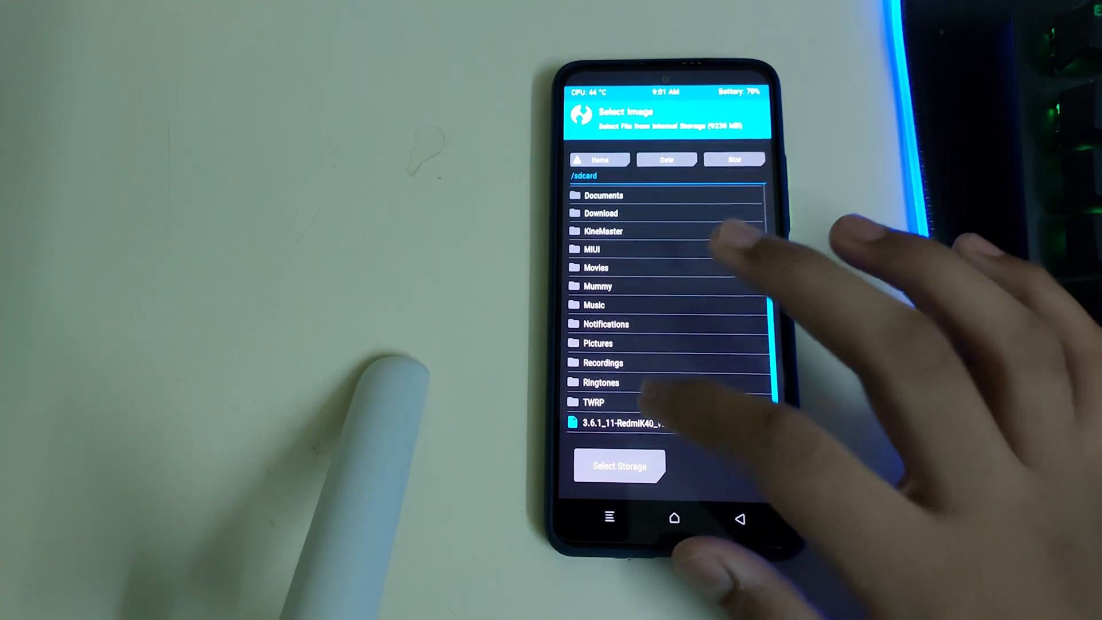
pyautogui.click(624, 422)
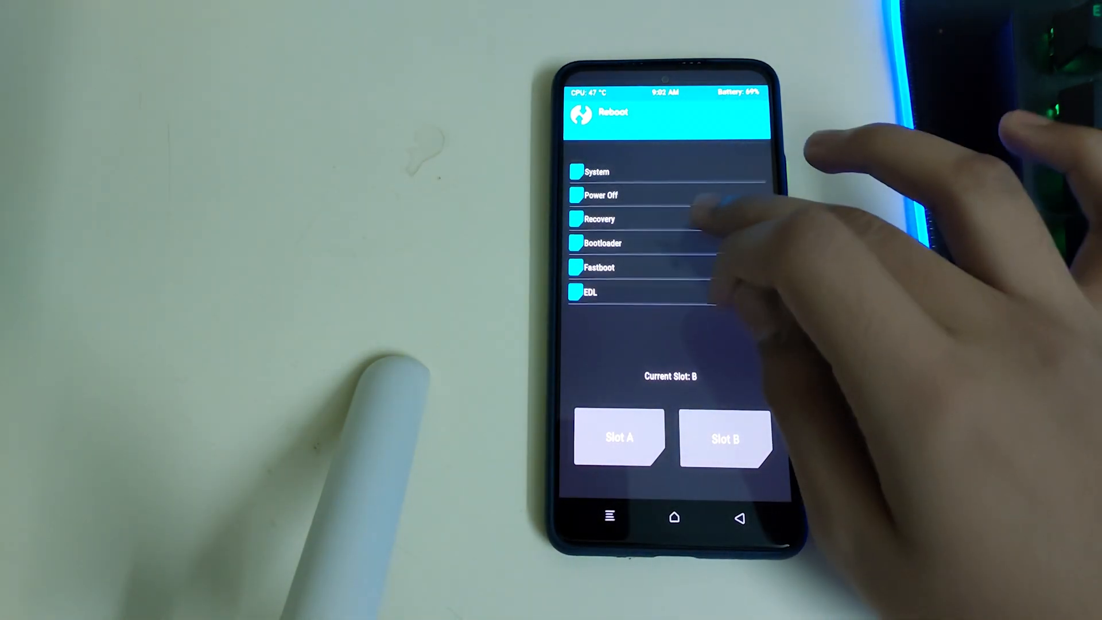
# Format data from Reboot options and reboot into the new crDroid system.
pyautogui.click(596, 172)
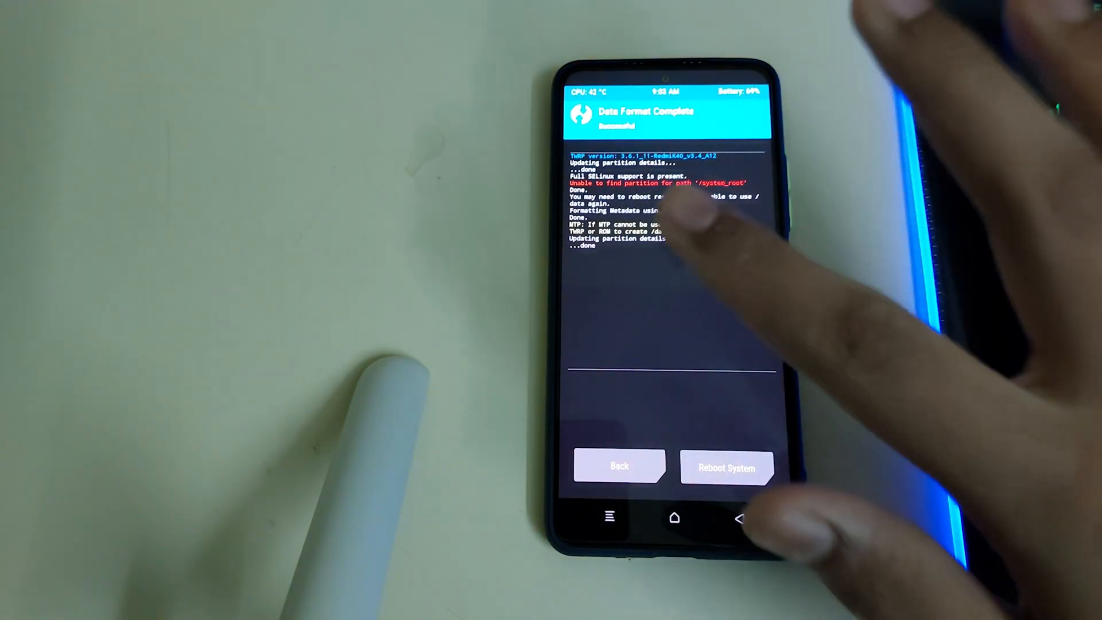
pyautogui.click(724, 467)
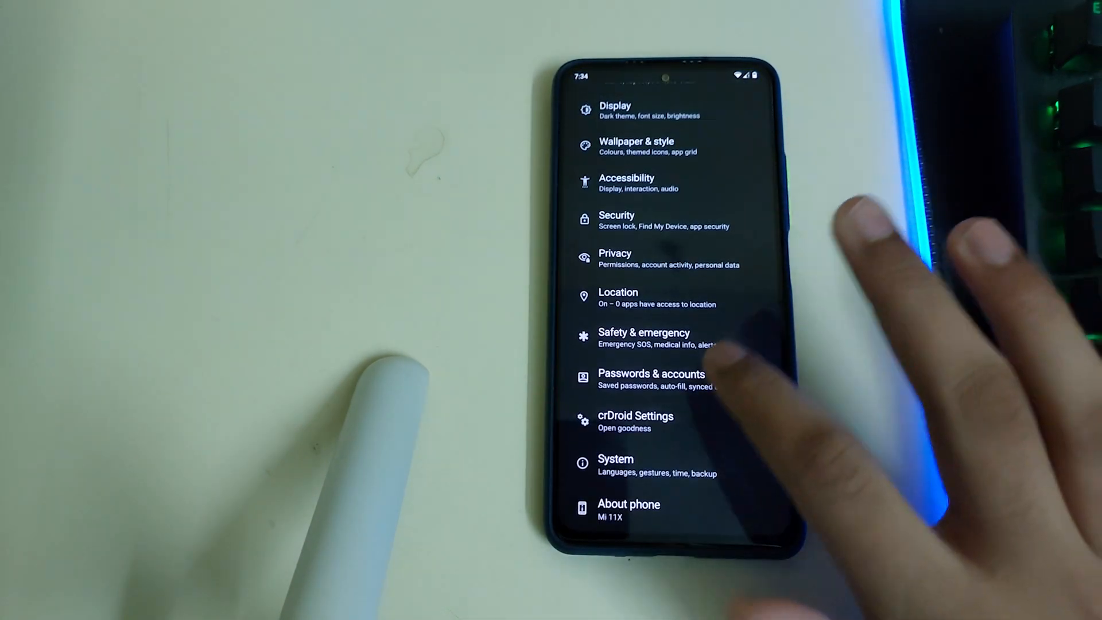
pyautogui.click(635, 416)
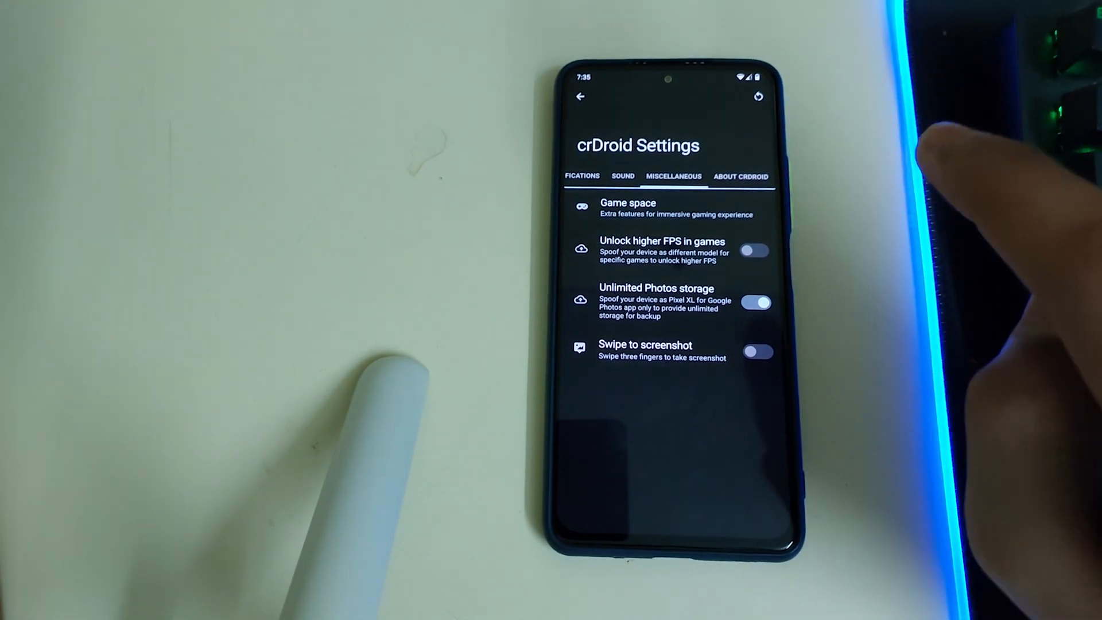
pyautogui.click(741, 177)
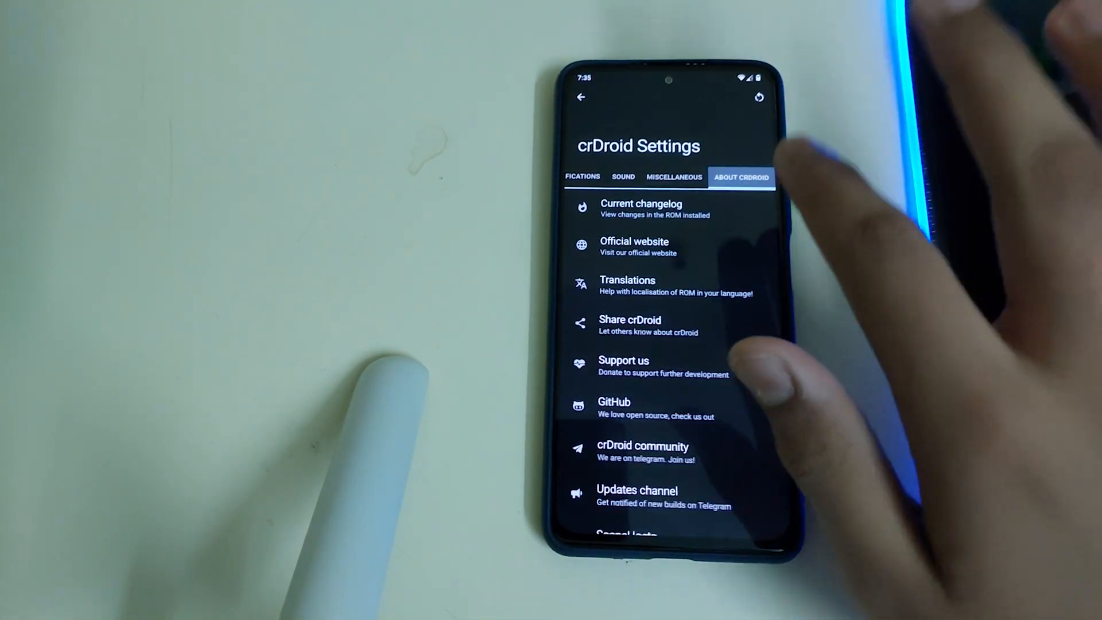
pyautogui.click(581, 99)
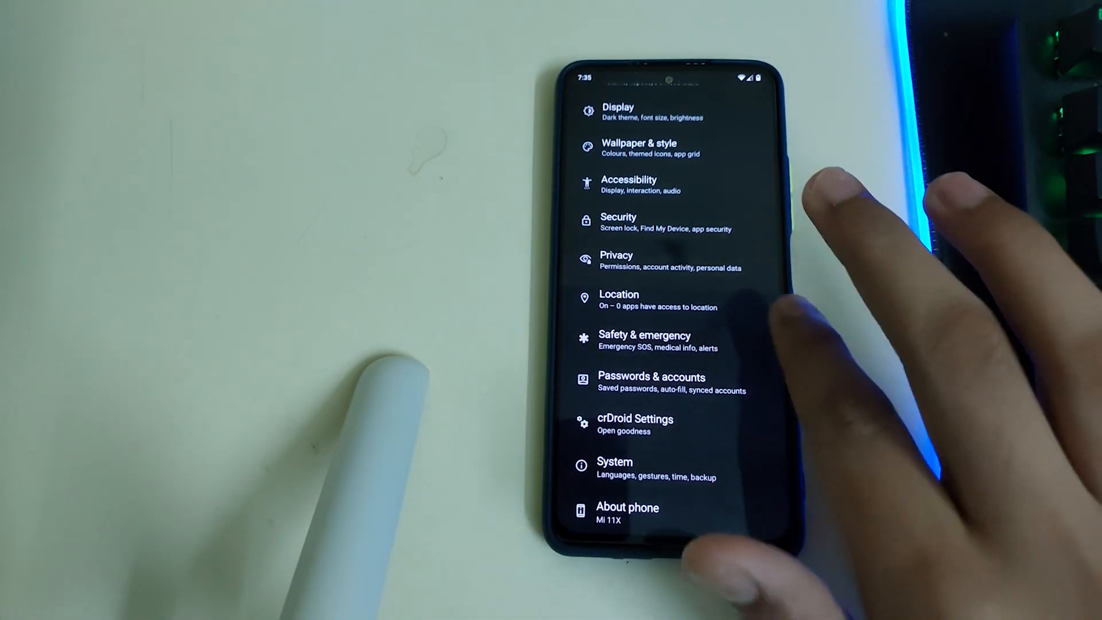